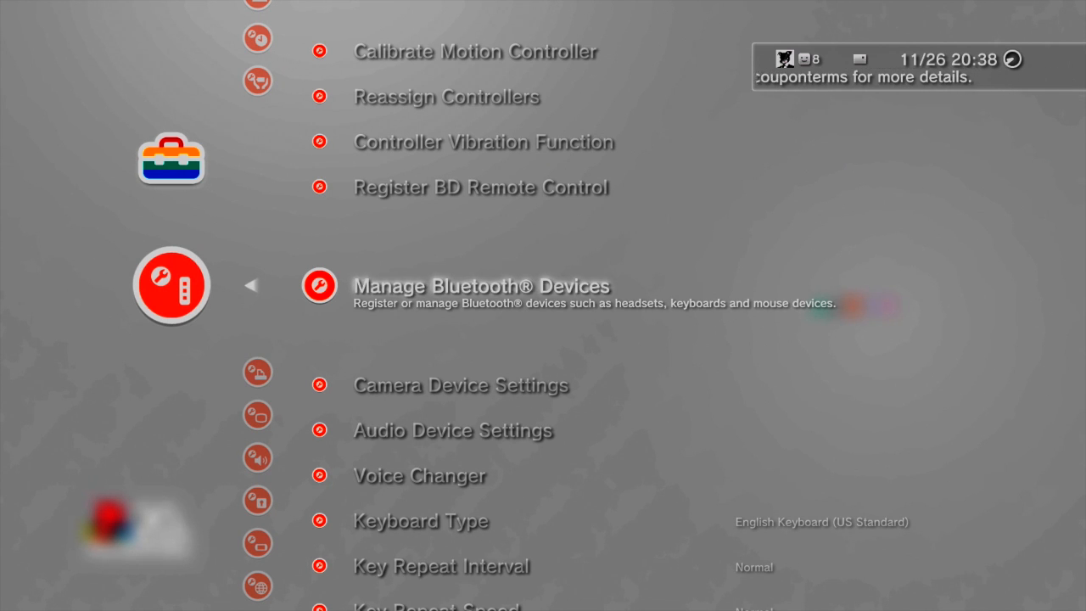
Step: Open Manage Bluetooth Devices to list the four registered devices
click(482, 286)
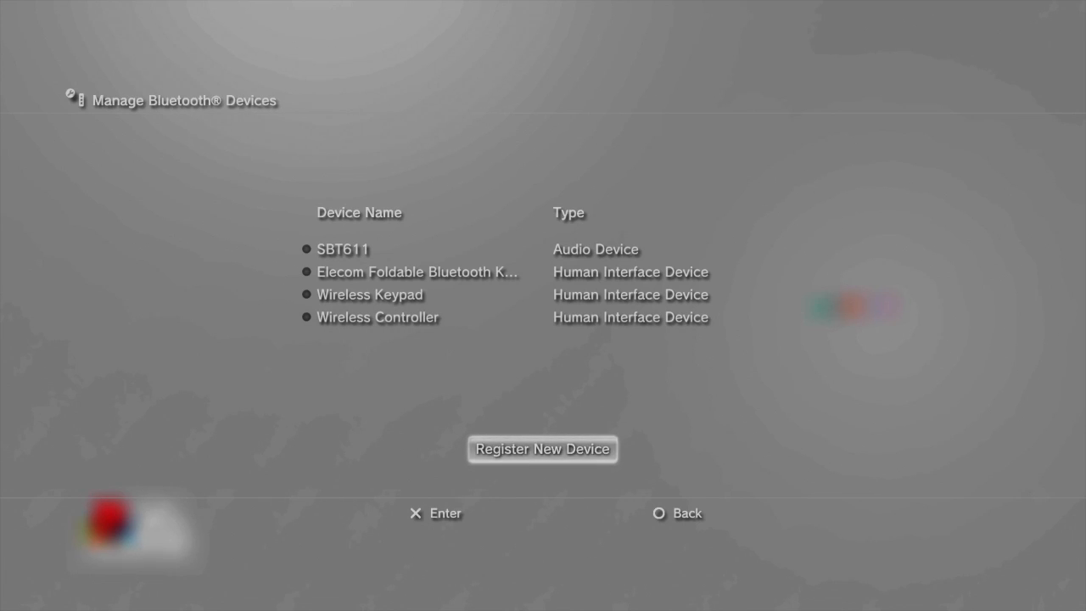
Step: Choose Register New Device and start scanning for the PS4 controller
click(542, 449)
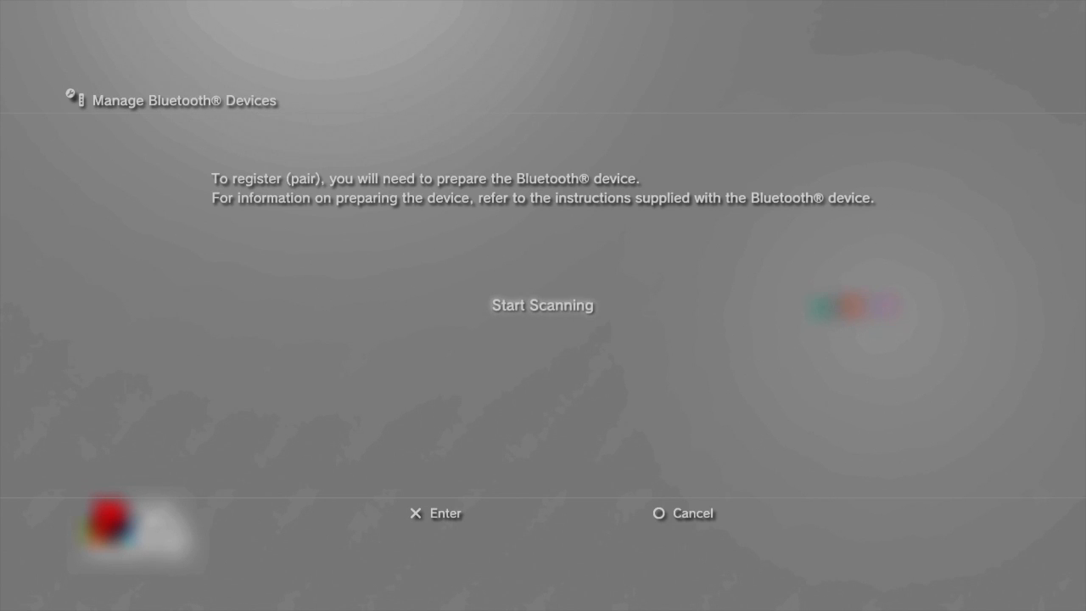
click(542, 304)
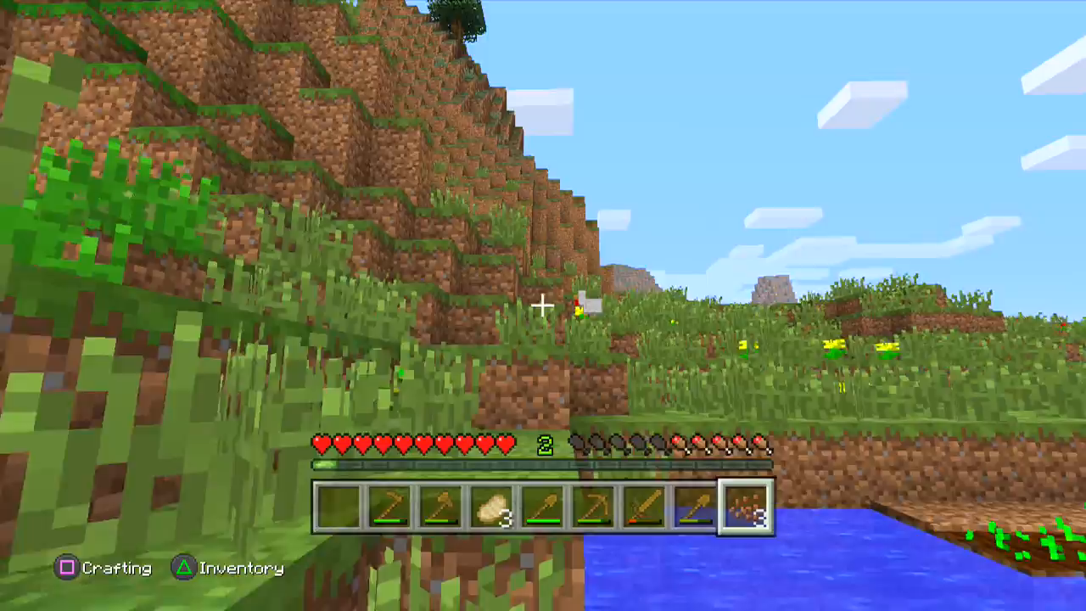
mouse_move(543, 305)
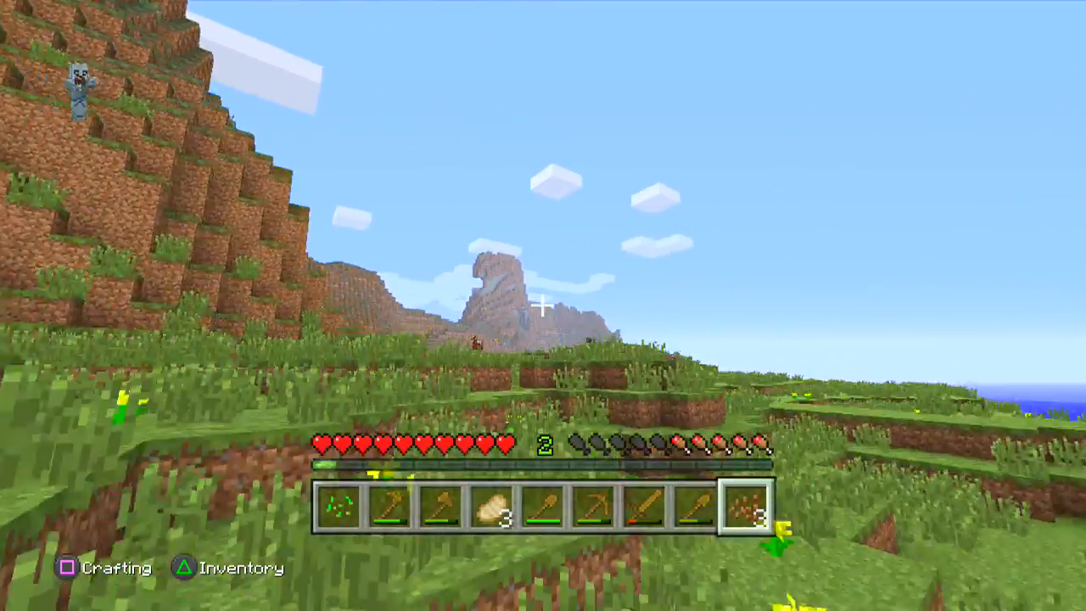